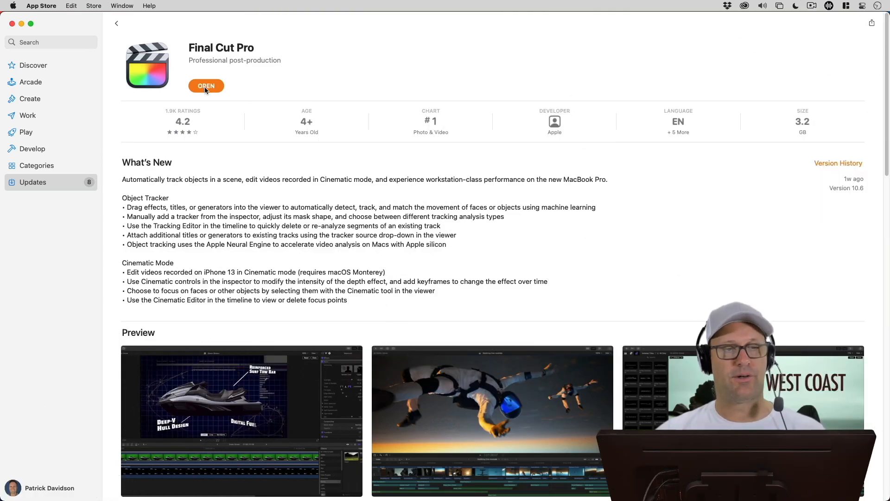
- Launch Final Cut Pro from its App Store page
left_click(205, 86)
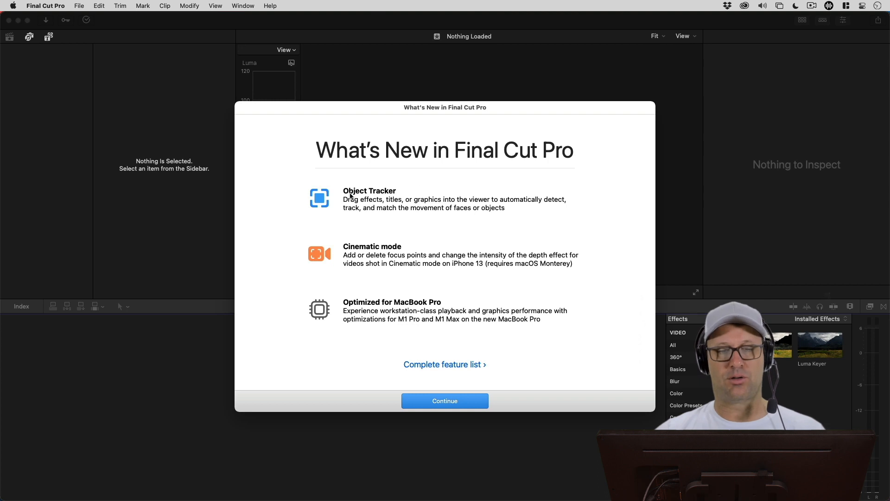
mouse_move(407, 256)
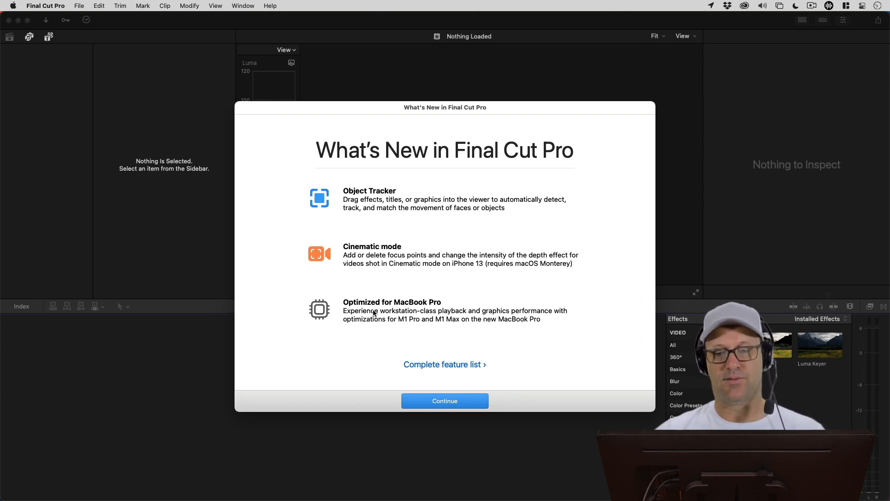
mouse_move(275, 294)
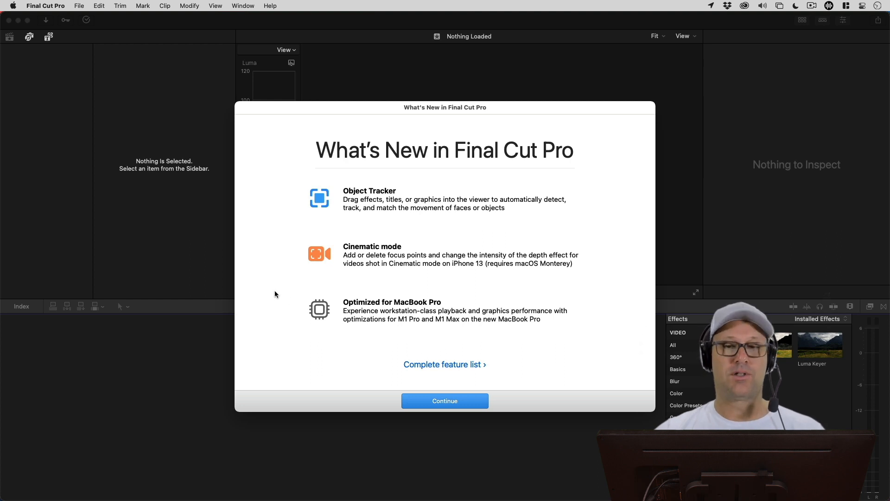
mouse_move(305, 287)
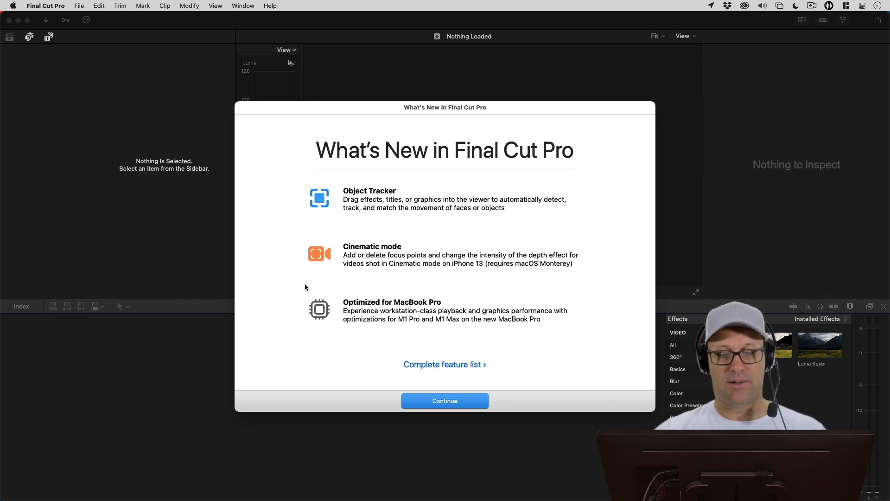
mouse_move(445, 400)
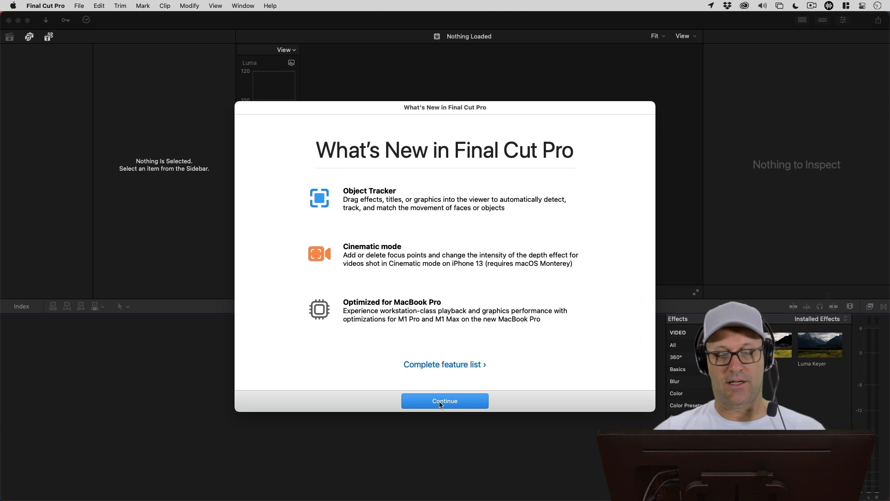
- Dismiss What's New, open the FCP_Motion_Tracking library and load the Motion_Tracking project
left_click(444, 401)
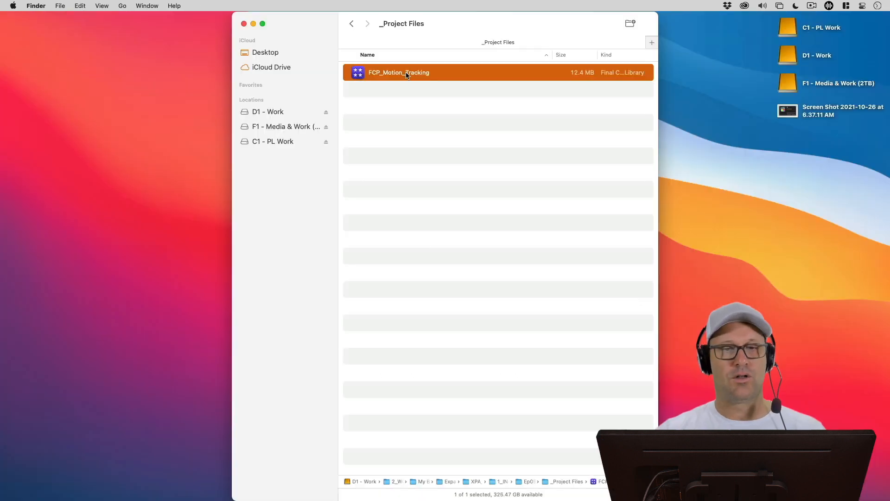
double_click(398, 73)
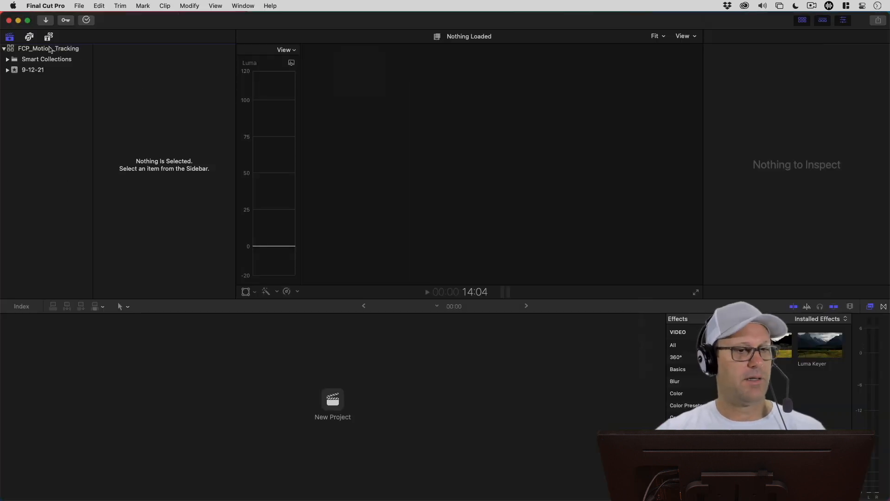
left_click(49, 49)
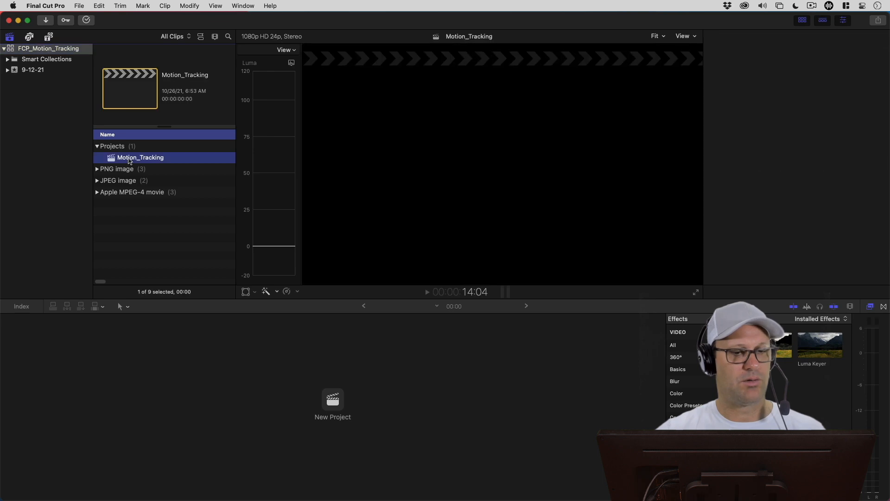
double_click(139, 157)
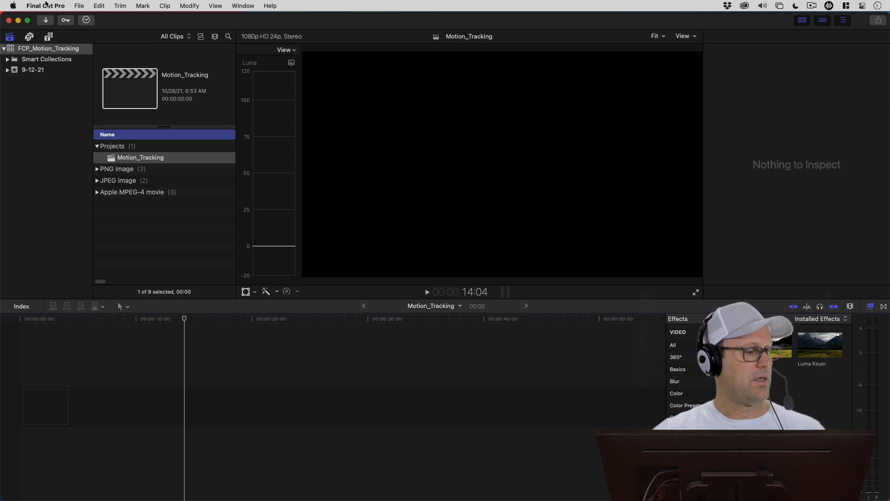
- Create a new FHD 1080p (1920 × 1080) document in Affinity Photo
key("cmd+tab")
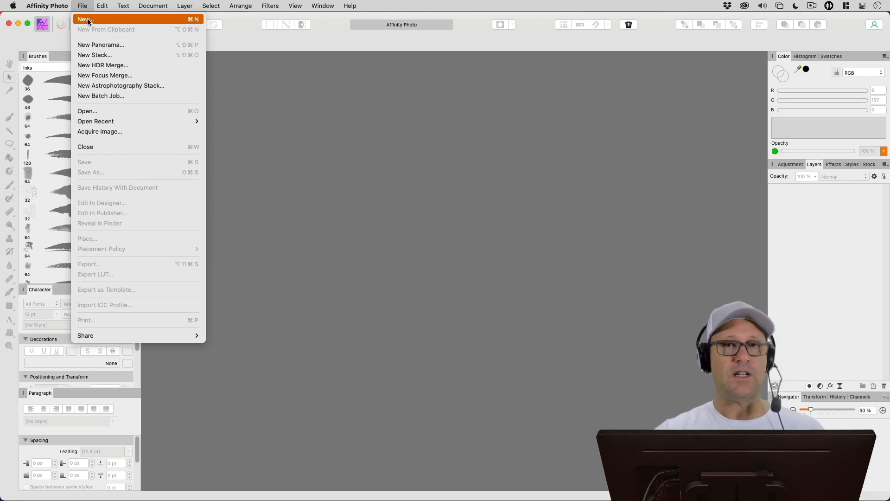
left_click(84, 19)
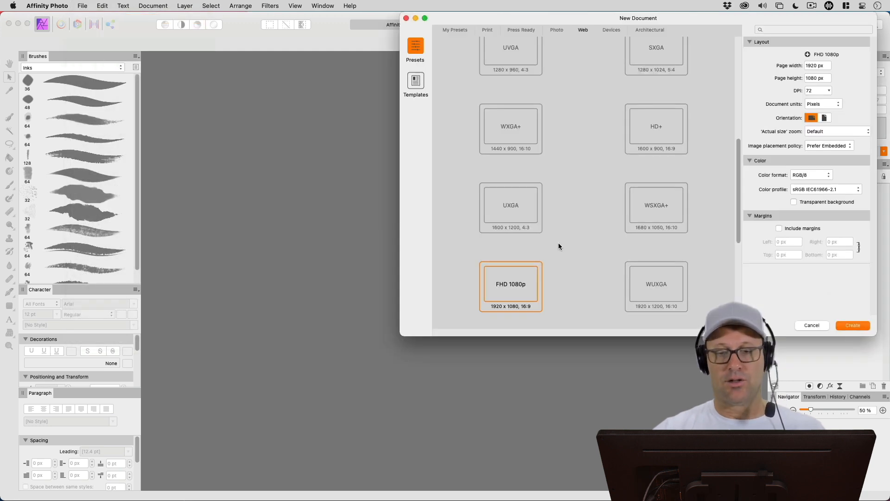
mouse_move(501, 304)
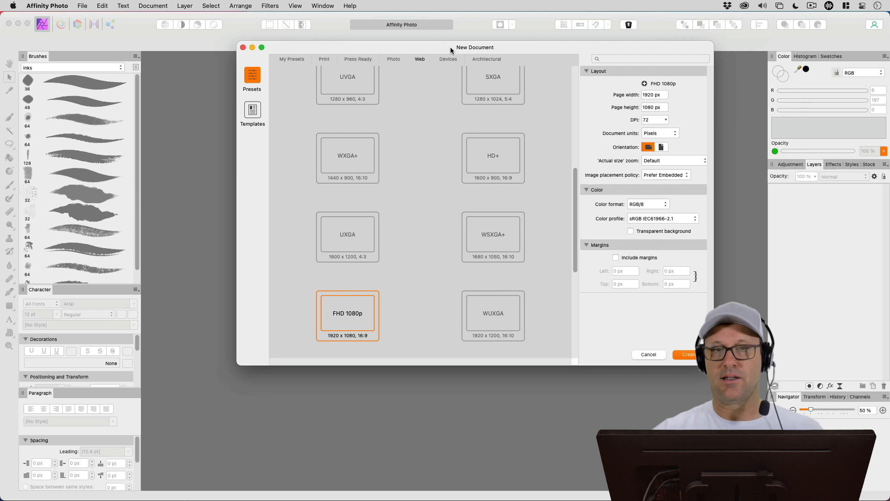
left_click(687, 354)
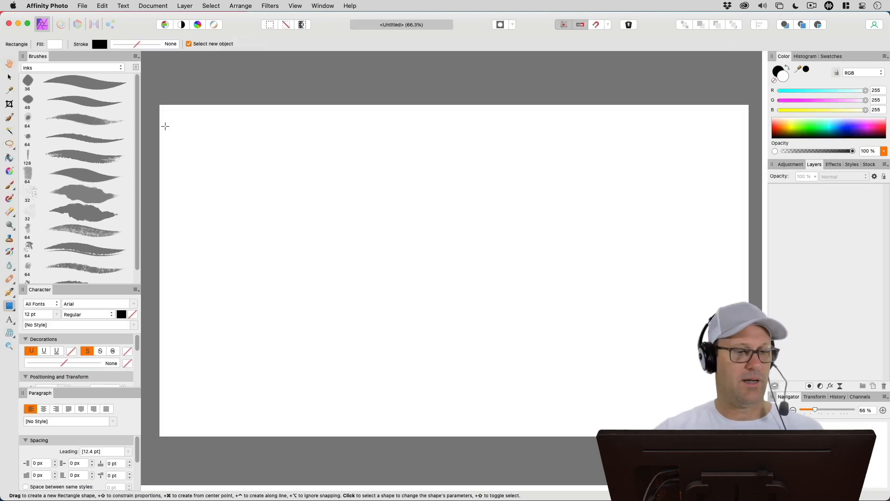
- Draw a canvas-filling rectangle filled green (R0 G177 B63), then deselect it
left_click_drag(161, 105, 468, 334)
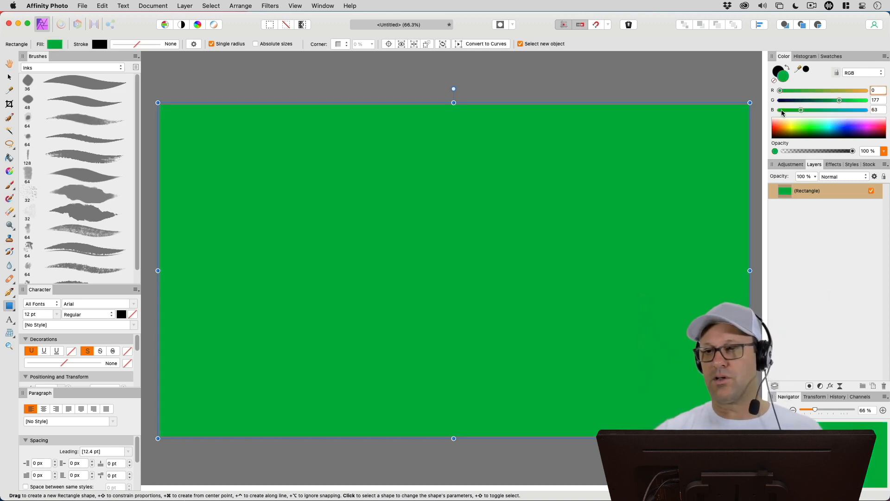
mouse_move(334, 134)
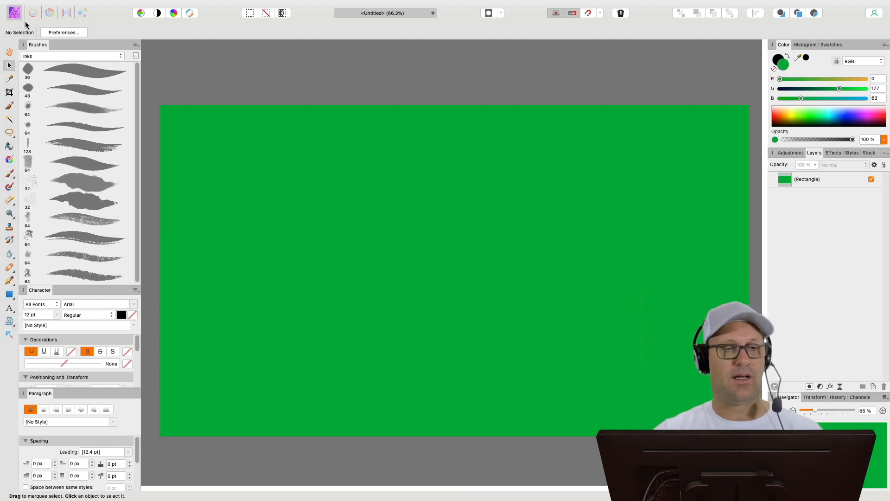
left_click(93, 6)
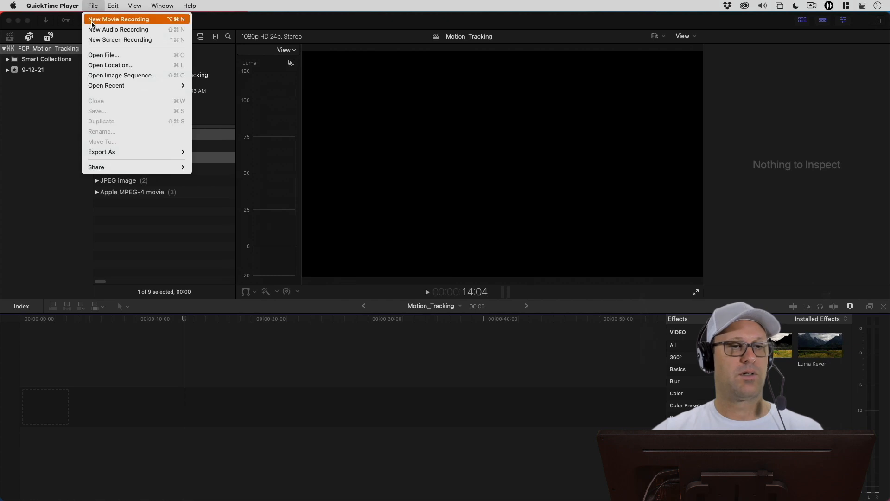
- Capture a new QuickTime screen recording of the Final Cut Pro workspace
left_click(120, 39)
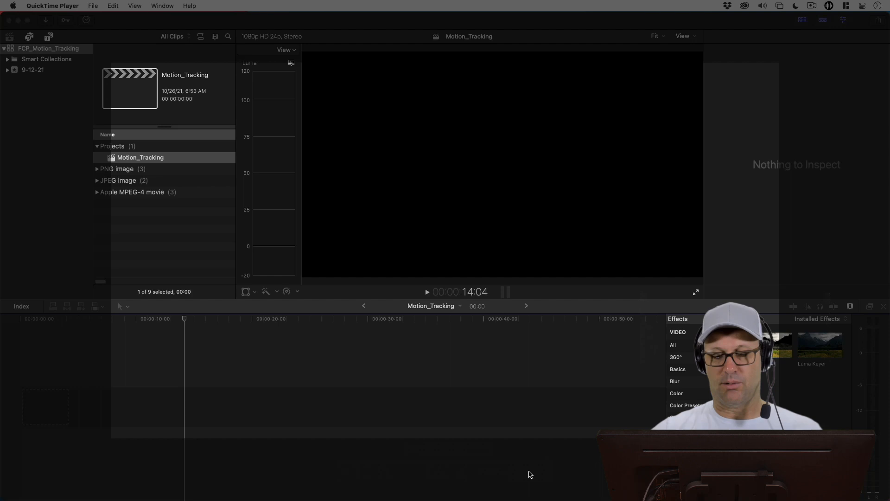
key("cmd+tab")
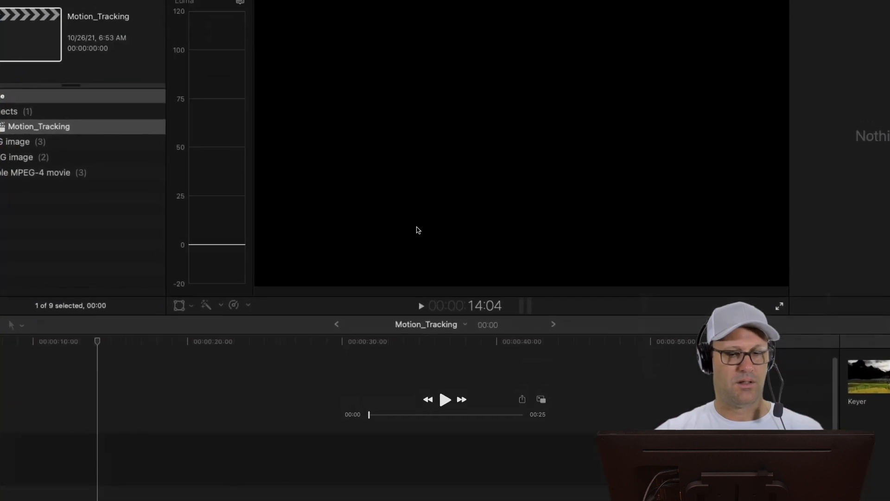
mouse_move(405, 379)
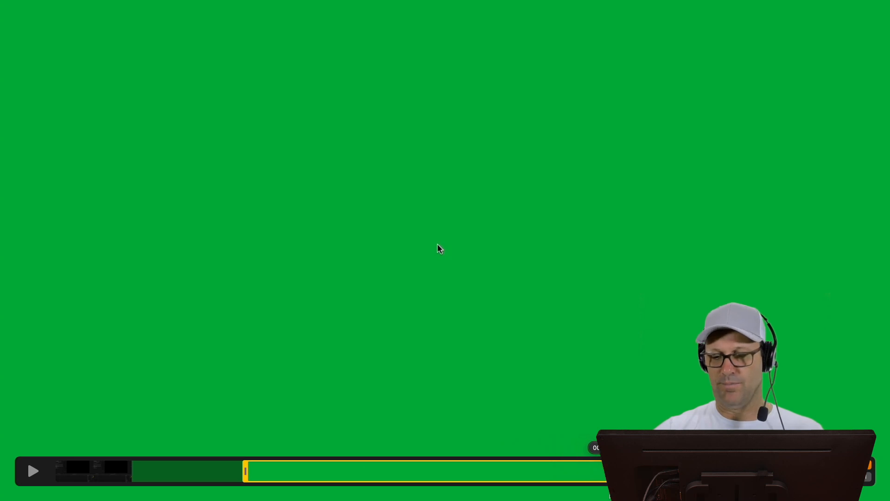
- Trim the recording to the 12-second full-screen green section
left_click(93, 5)
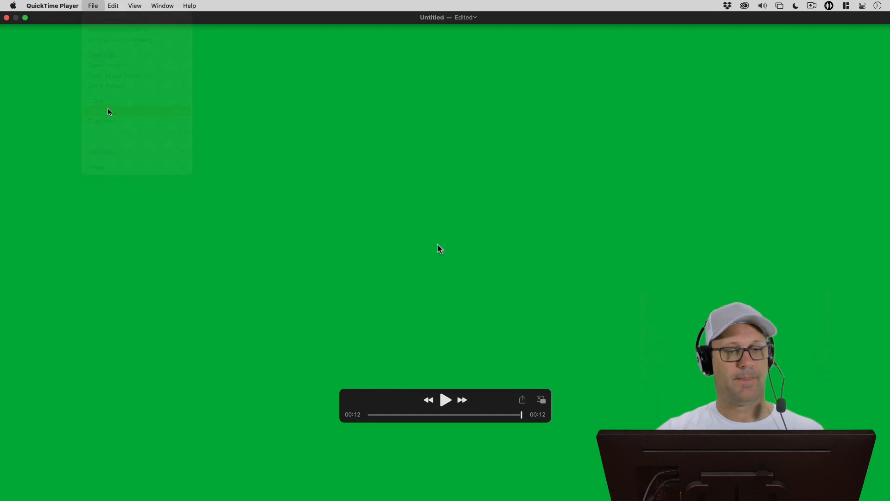
- Export the trimmed clip as Greenscreen.mov to the Desktop and return to Final Cut Pro
left_click(114, 112)
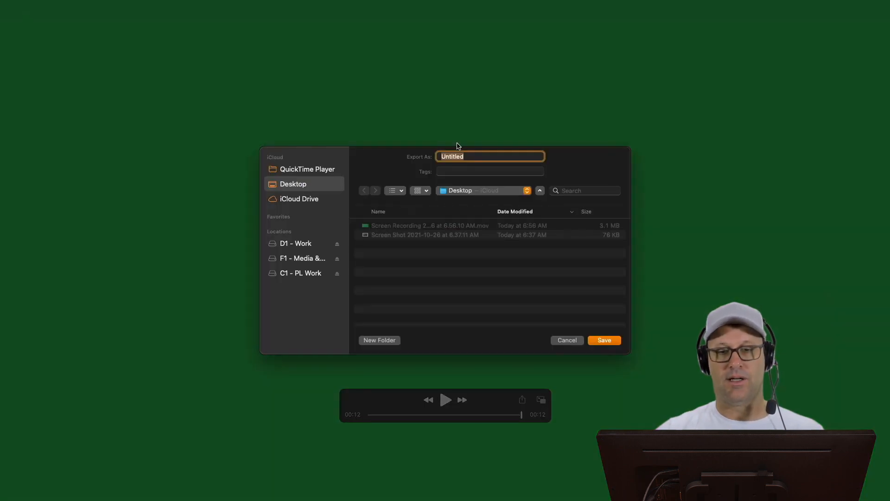
type("G")
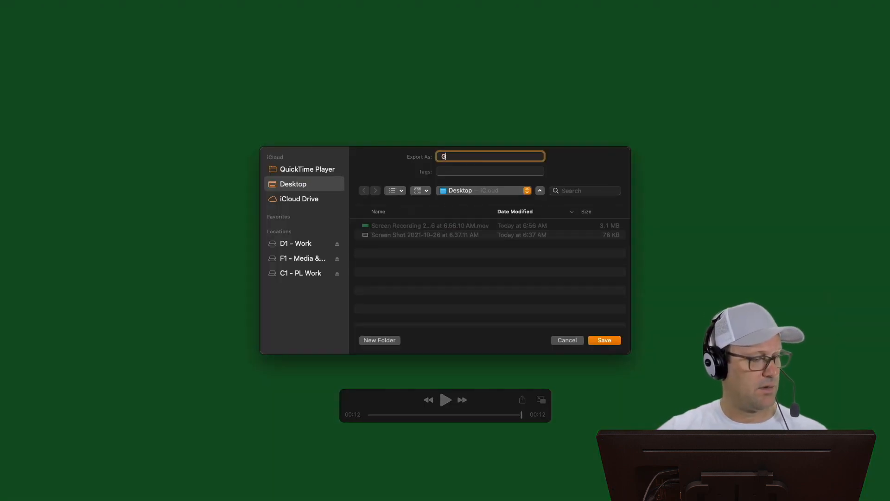
type("reenscre")
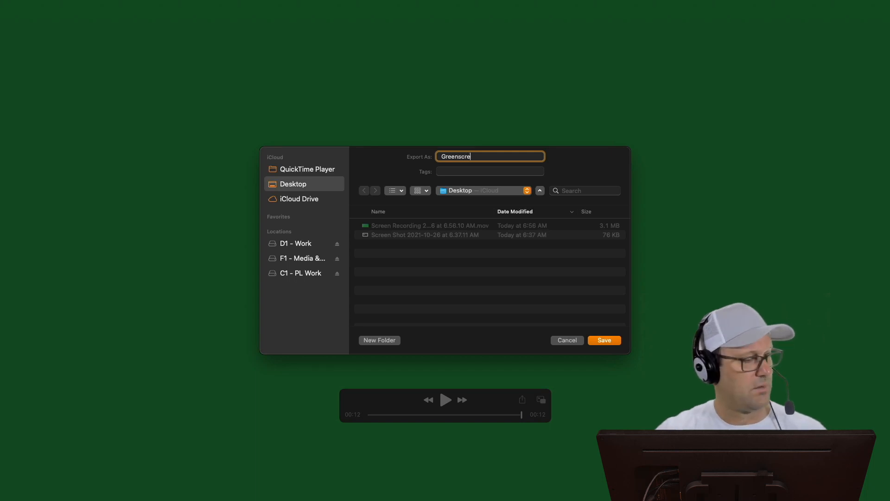
left_click(604, 339)
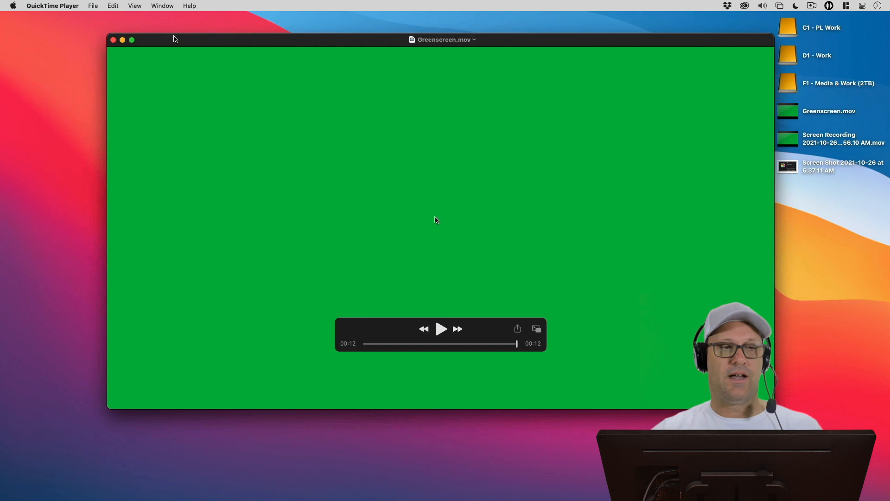
left_click(114, 38)
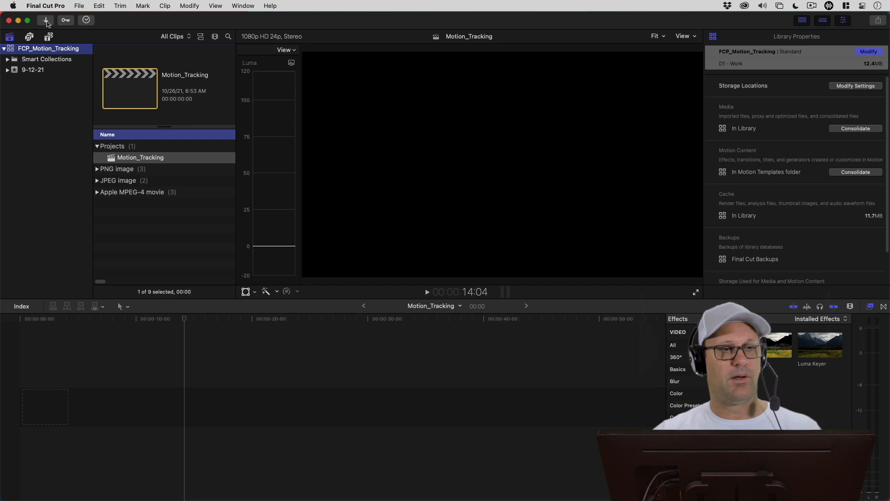
- Import Greenscreen.mov into the library and select the clip for the timeline
left_click(46, 20)
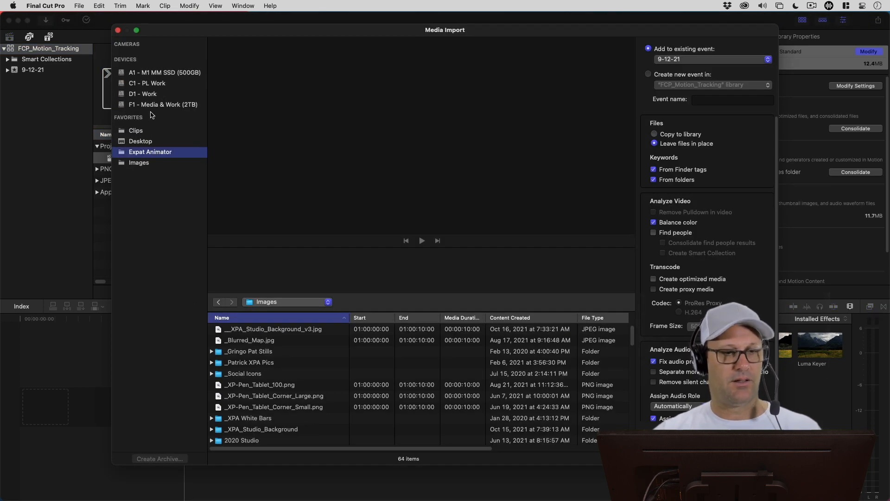
left_click(140, 141)
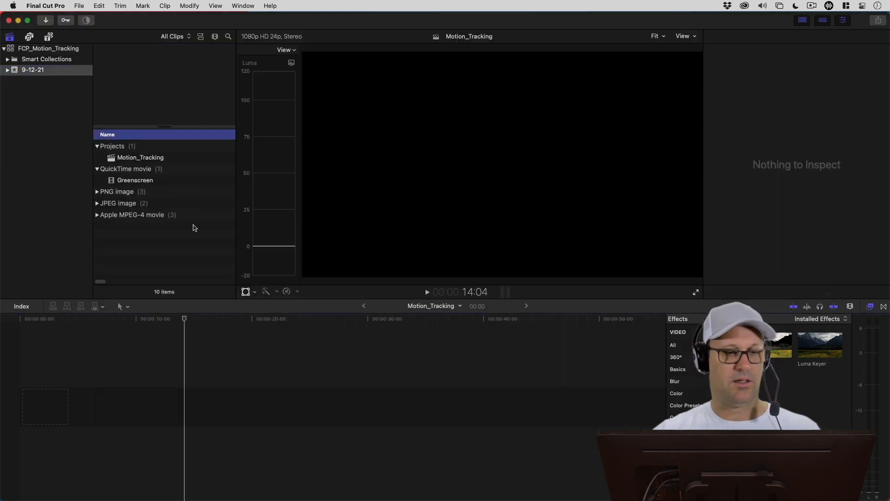
left_click(135, 180)
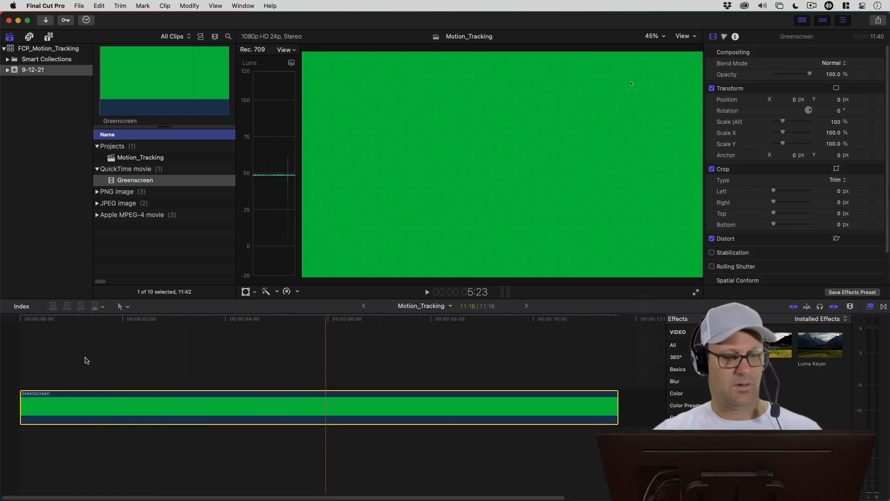
- Skim through the Greenscreen clip and return the playhead to its first frame
left_click(190, 319)
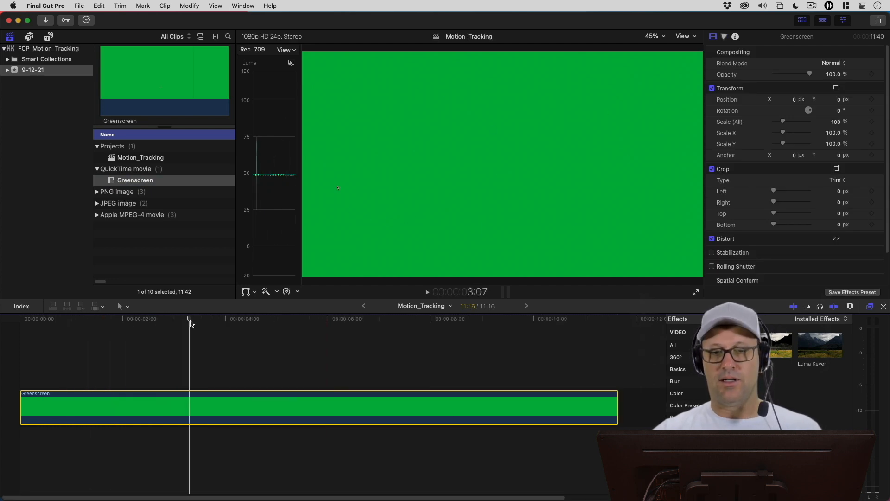
left_click(278, 318)
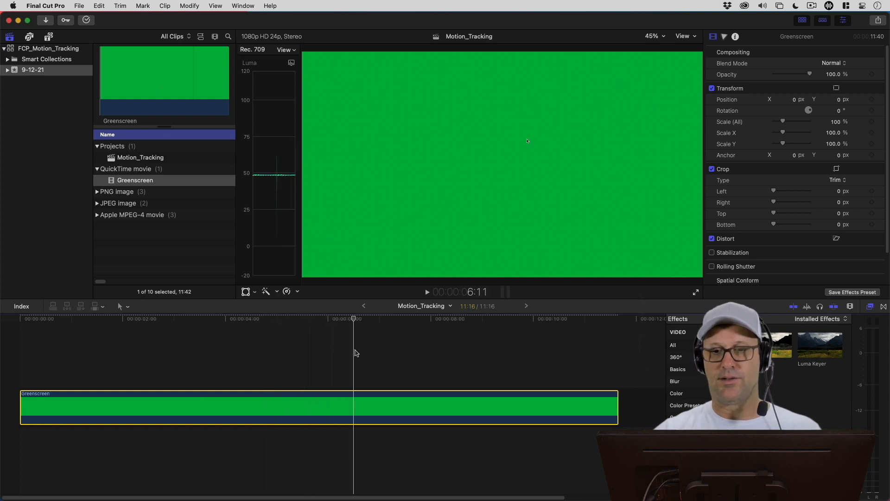
left_click(390, 318)
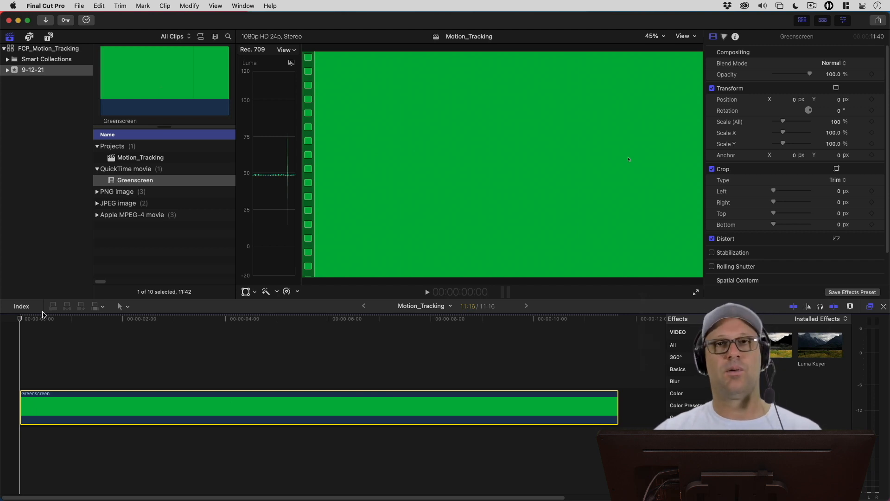
mouse_move(690, 147)
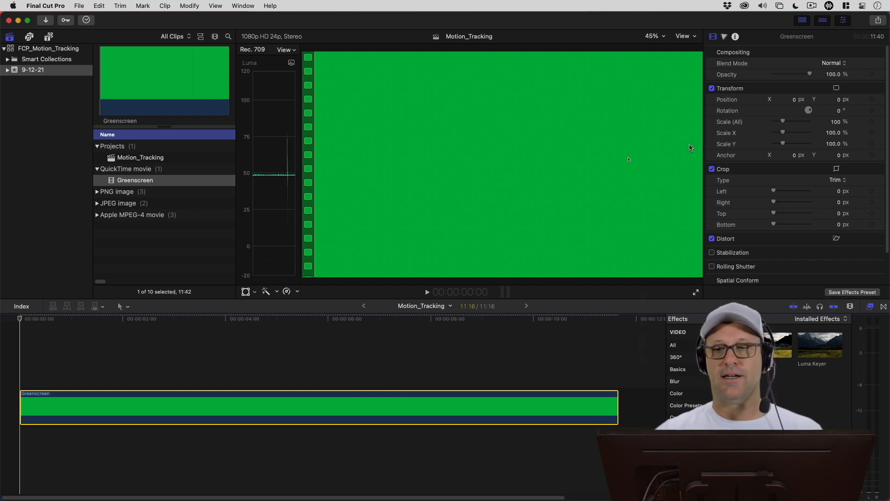
mouse_move(652, 300)
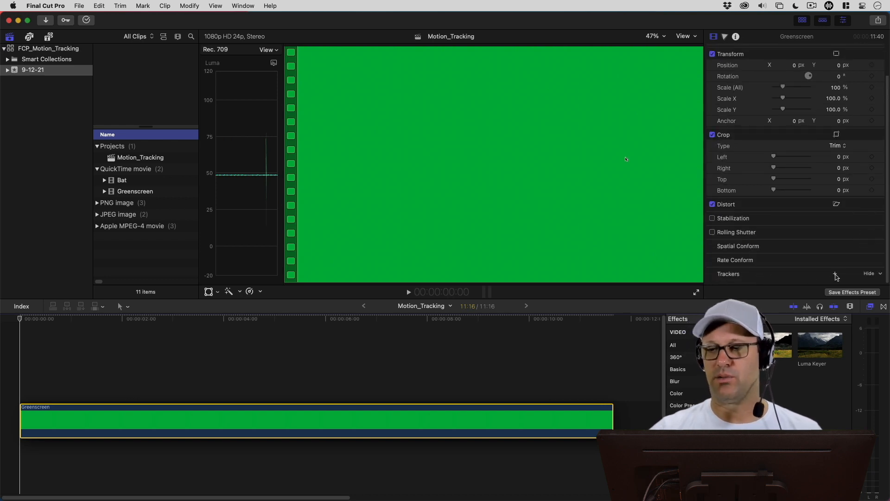
- Add an object tracker and move its box toward the cursor, shrinking it
left_click(834, 273)
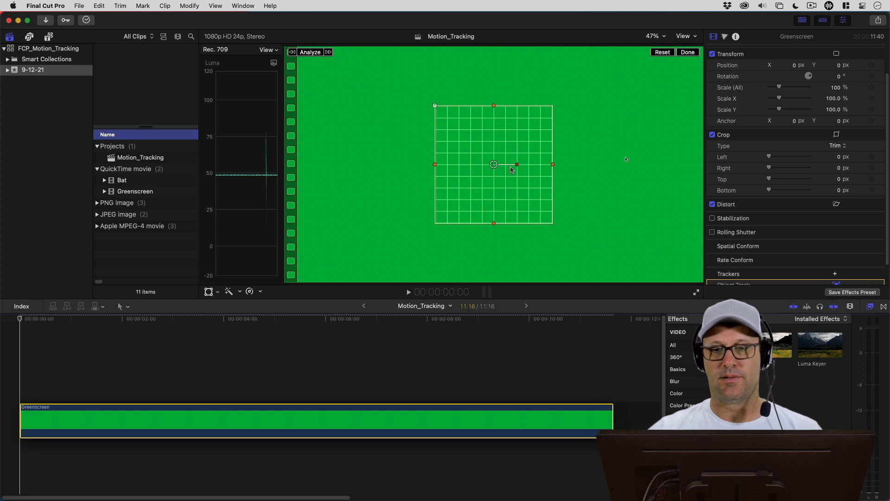
mouse_move(627, 162)
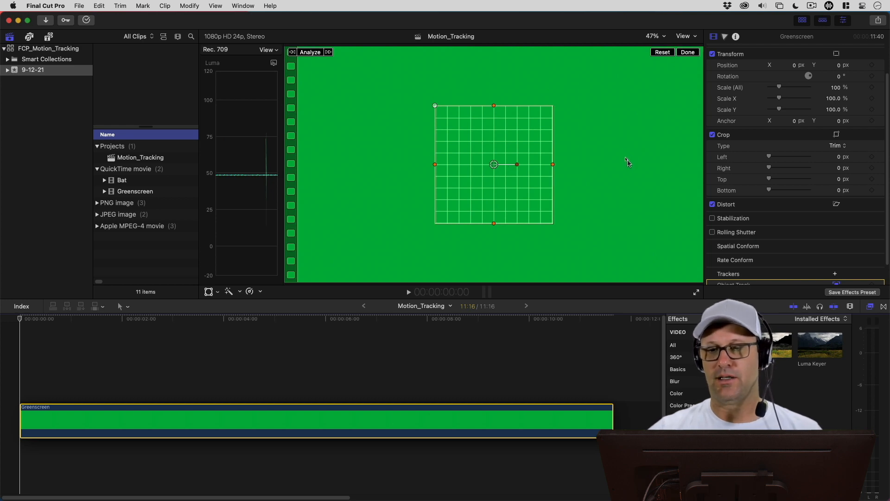
left_click_drag(493, 164, 607, 164)
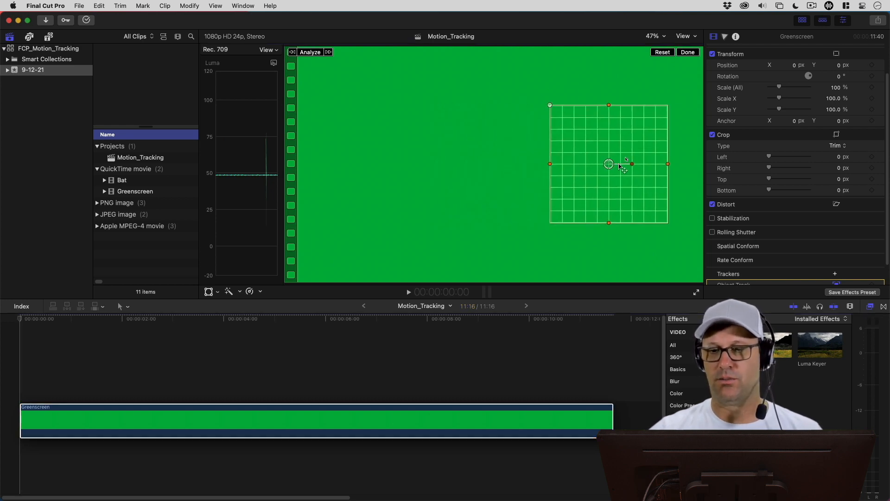
left_click_drag(608, 164, 626, 159)
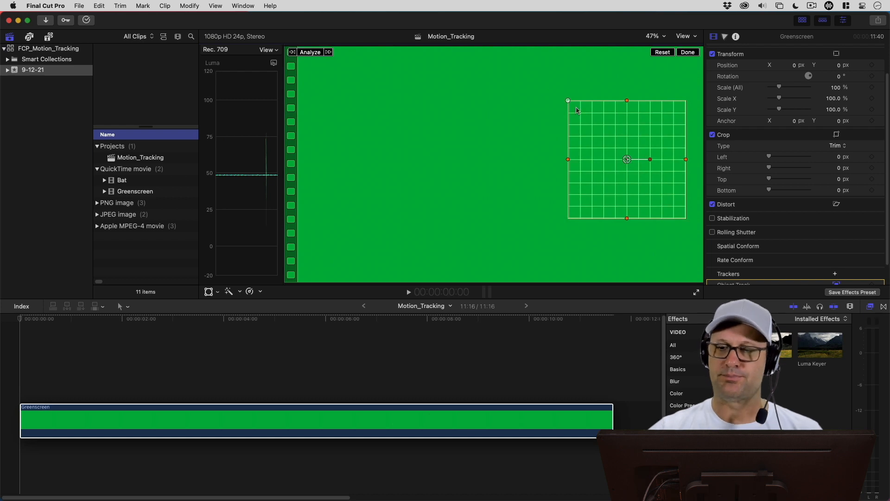
left_click_drag(567, 159, 601, 159)
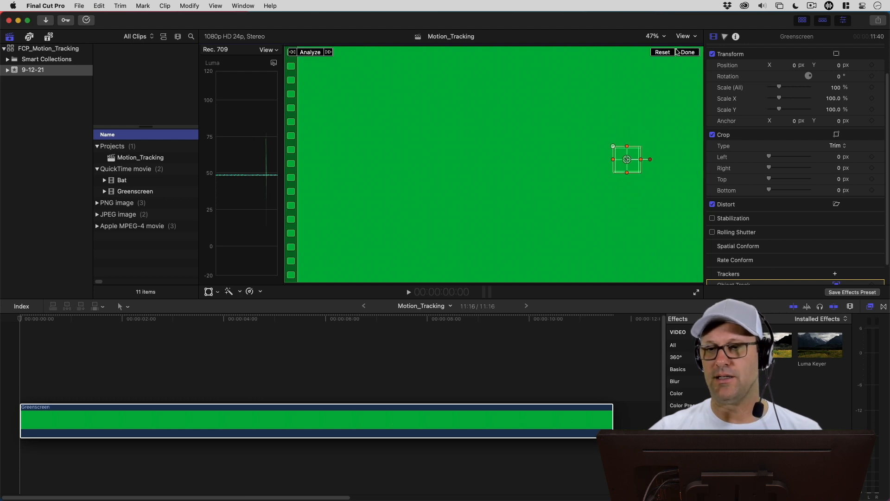
- Zoom the viewer to 200% and center the tracker box on the cursor
left_click(653, 36)
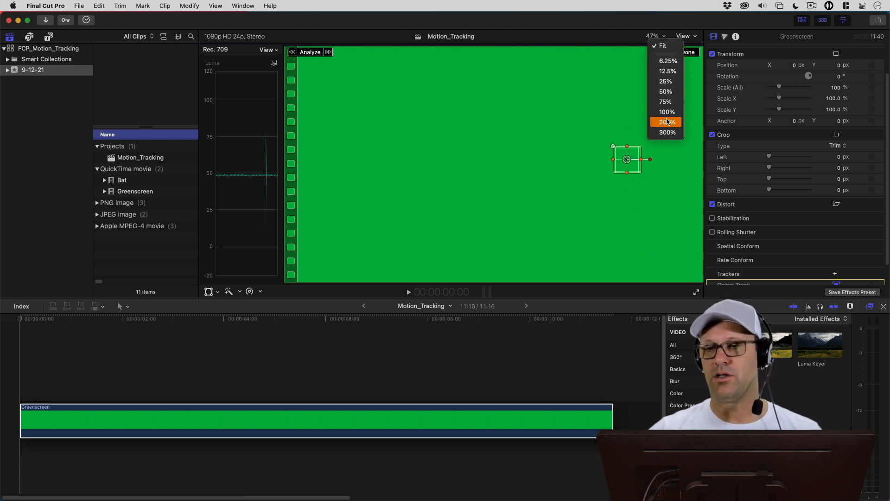
left_click(667, 122)
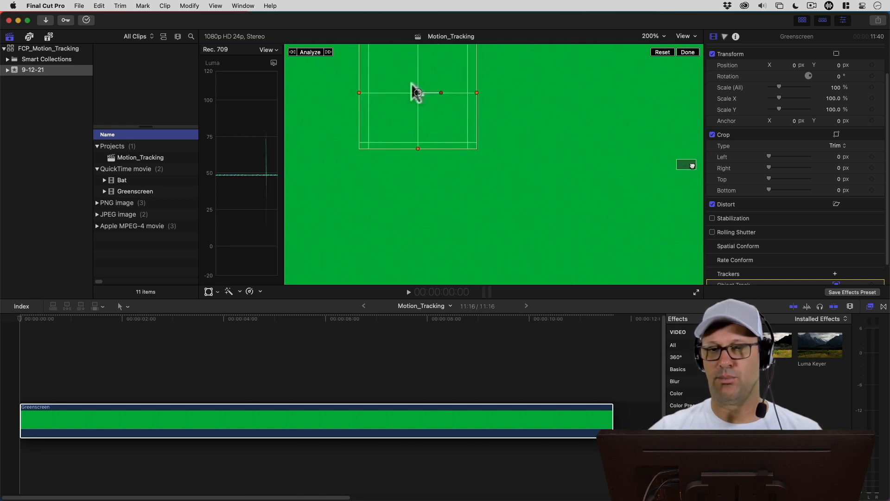
left_click_drag(417, 93, 508, 156)
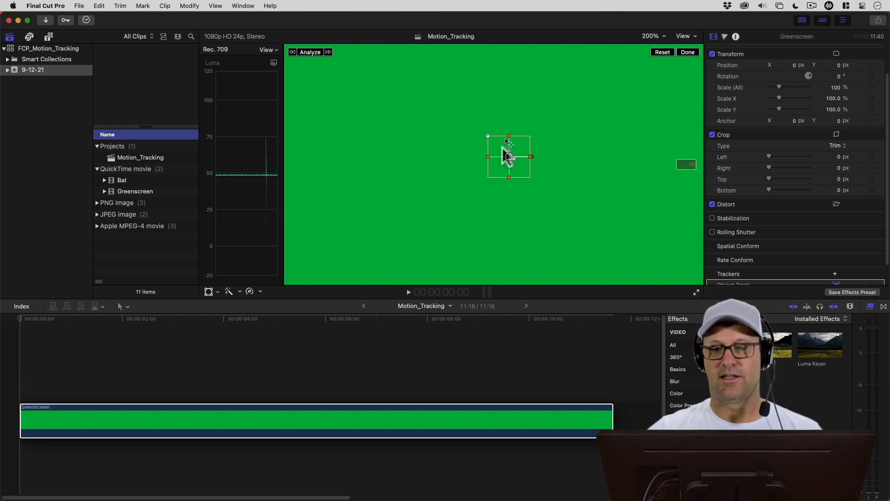
mouse_move(636, 73)
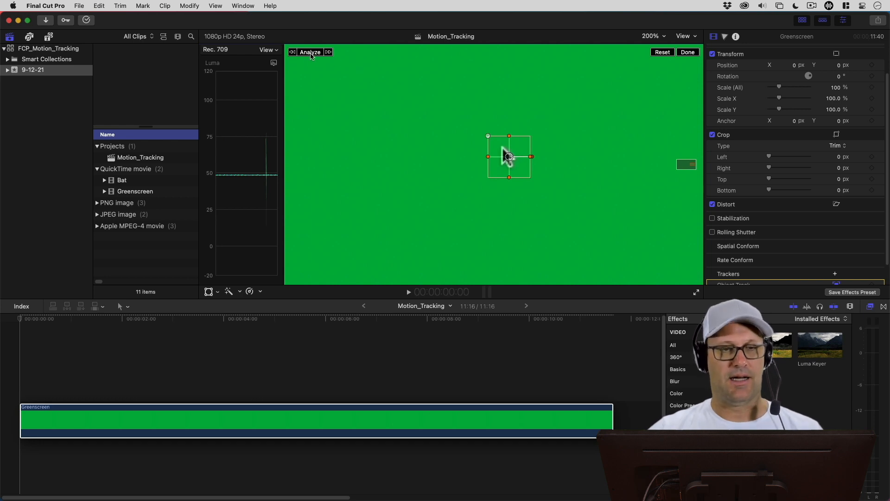
mouse_move(310, 52)
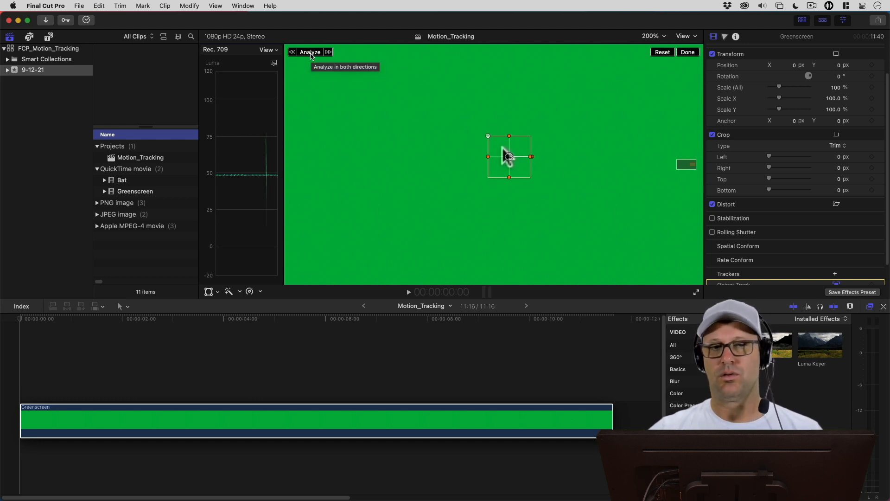
- Analyze the cursor's movement in both directions, then scrub to mid-clip to verify the track
left_click(309, 52)
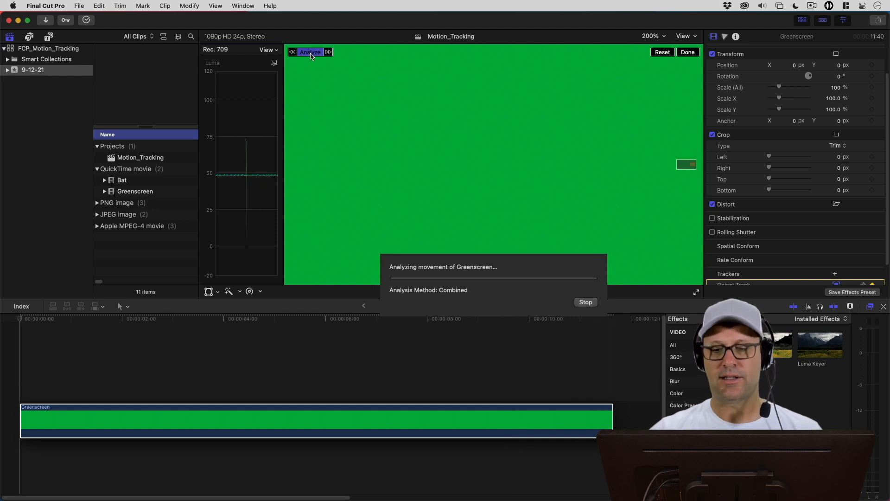
left_click(650, 36)
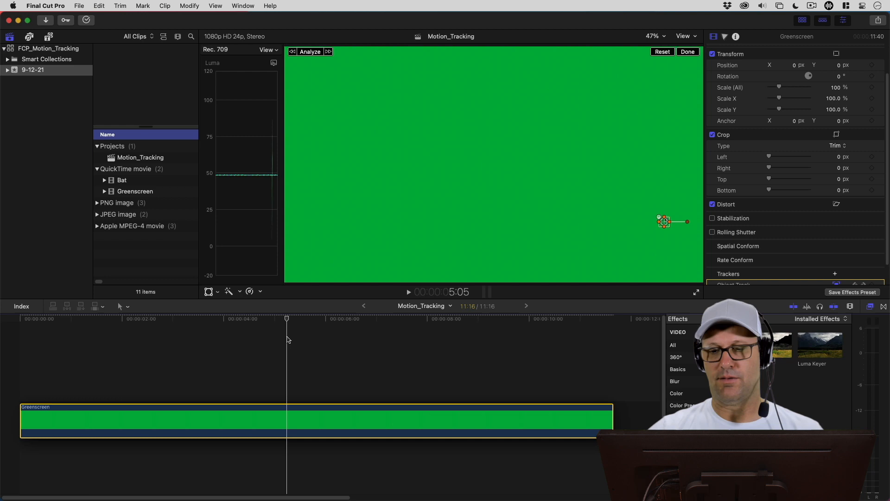
left_click(380, 318)
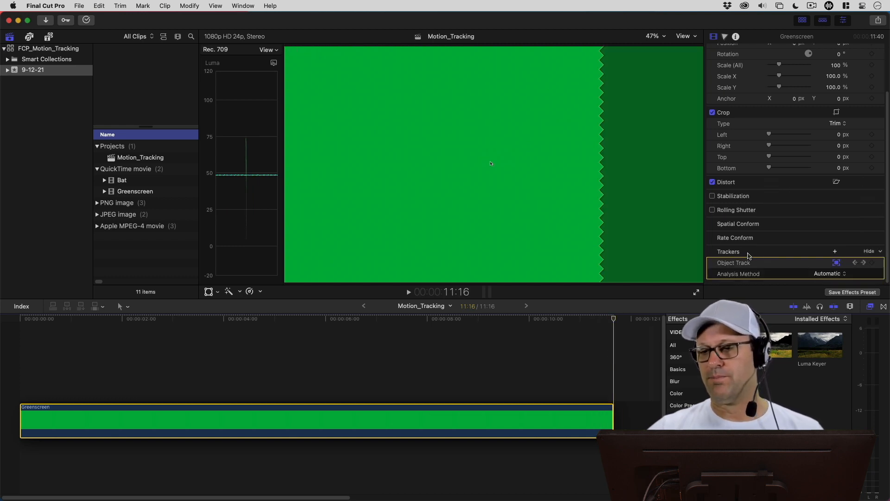
- Keep the tracker's analysis method at Automatic and rename Object Track to Mouse Track
left_click(830, 273)
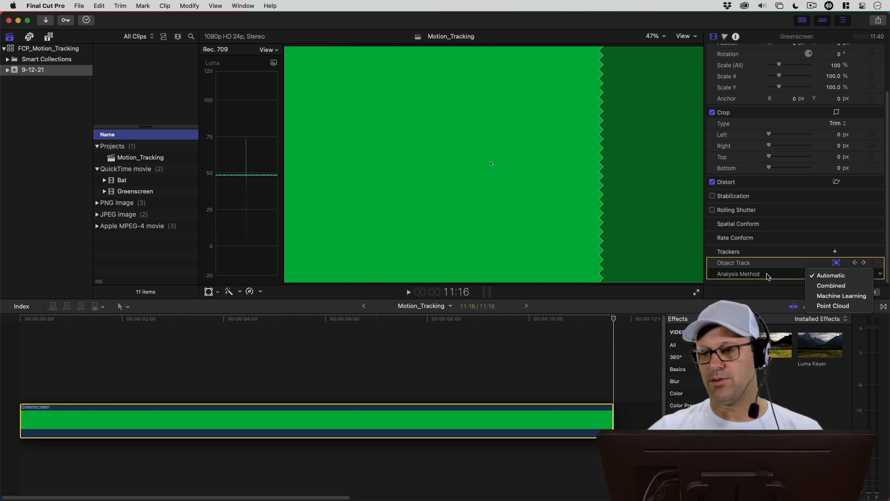
left_click(830, 275)
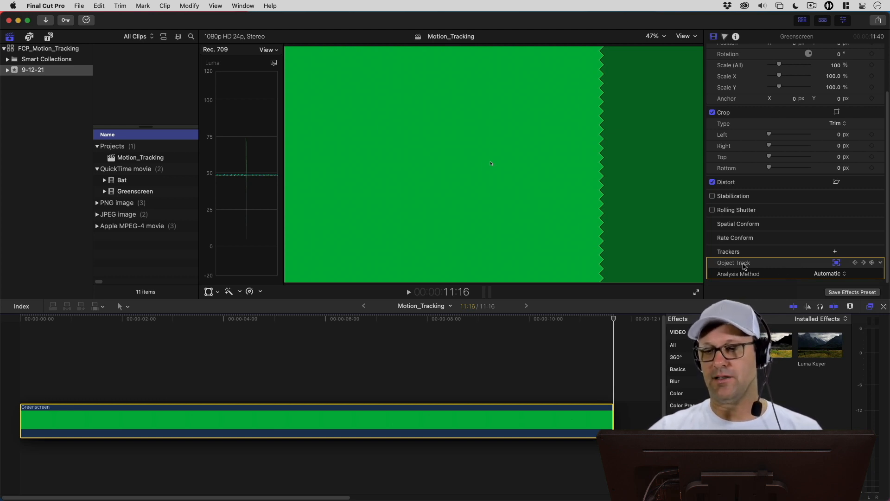
double_click(733, 263)
type("Mous")
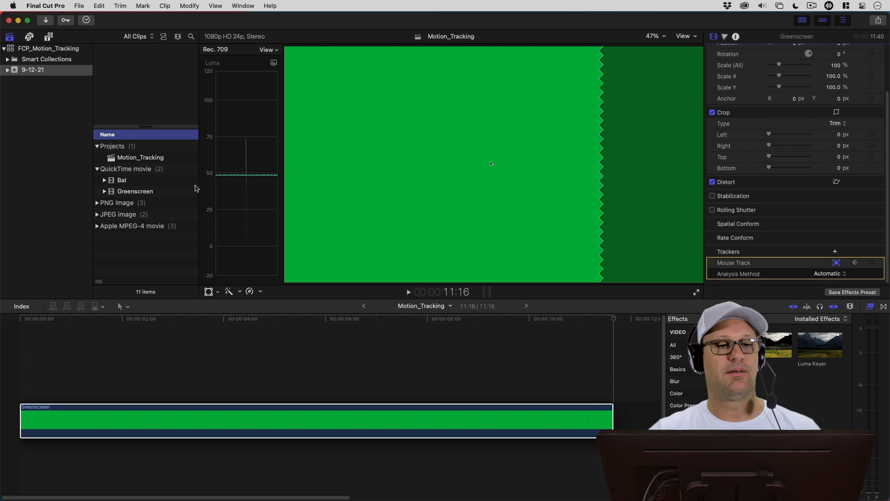
- Place the Bat clip above Greenscreen and apply the Keyer effect to it
left_click(122, 179)
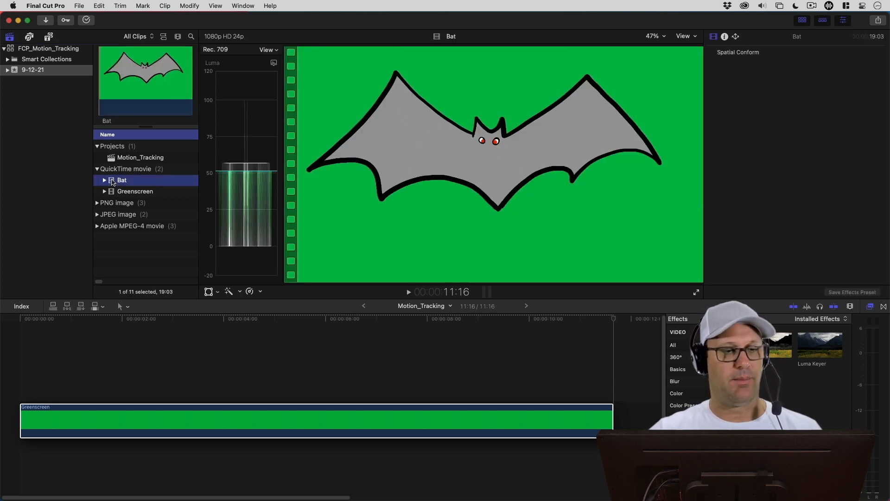
left_click(407, 291)
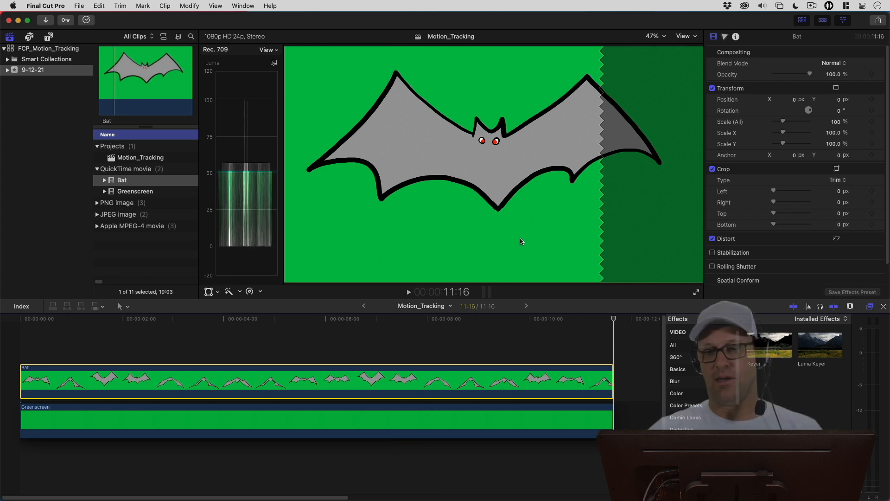
double_click(769, 344)
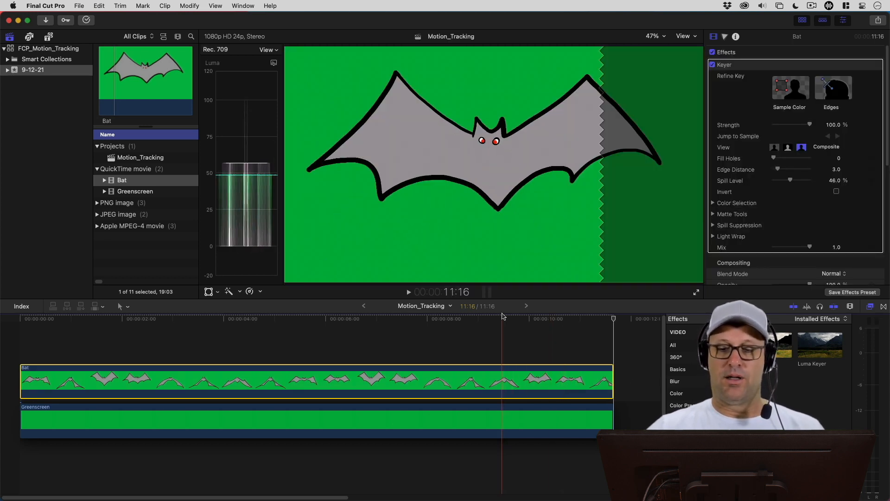
left_click(562, 318)
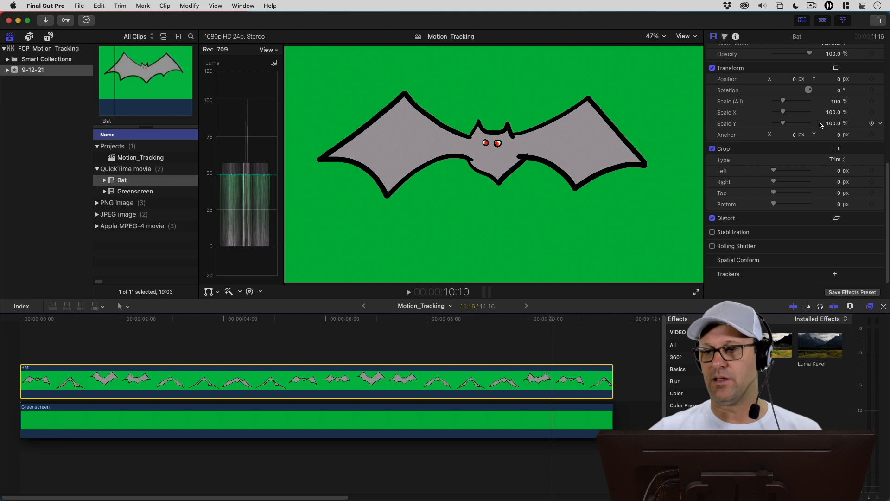
- Shrink the bat to 50% scale and turn on its on-screen transform controls
left_click_drag(786, 101, 779, 101)
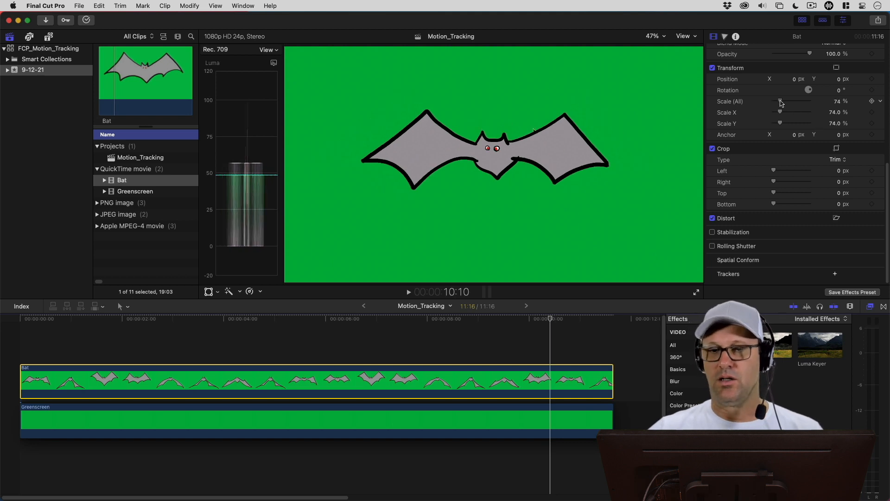
left_click_drag(781, 101, 766, 101)
type("50")
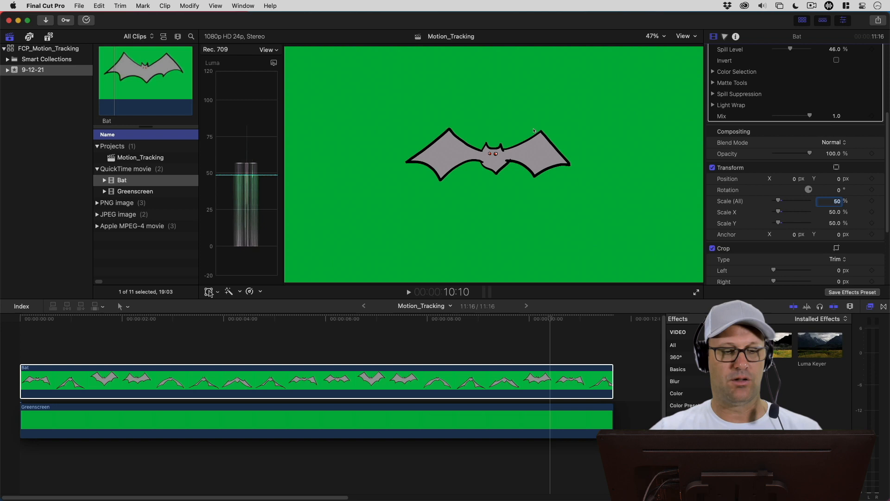
left_click(209, 291)
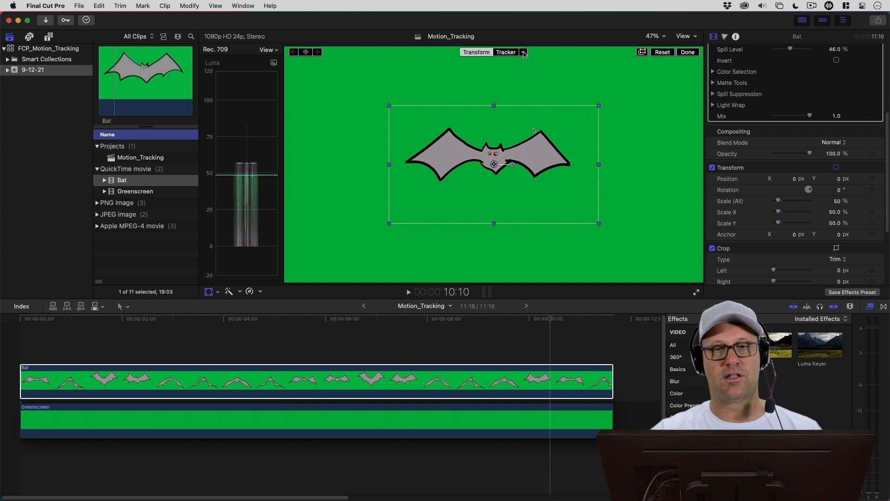
- Attach the bat to the Mouse Track tracker and drag it toward the frame centre
left_click(522, 52)
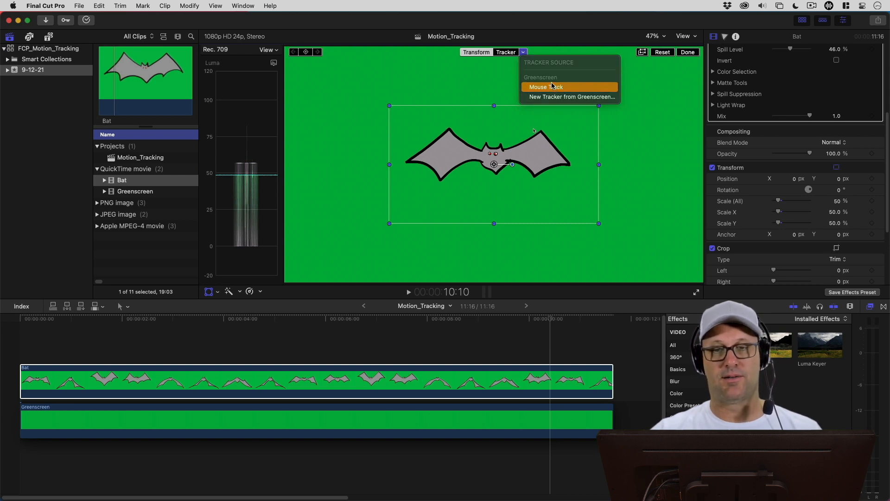
left_click(544, 86)
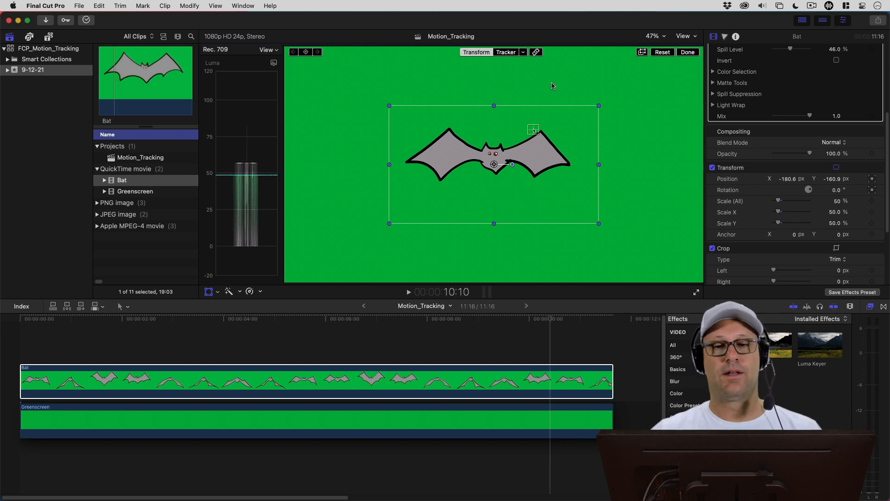
mouse_move(194, 381)
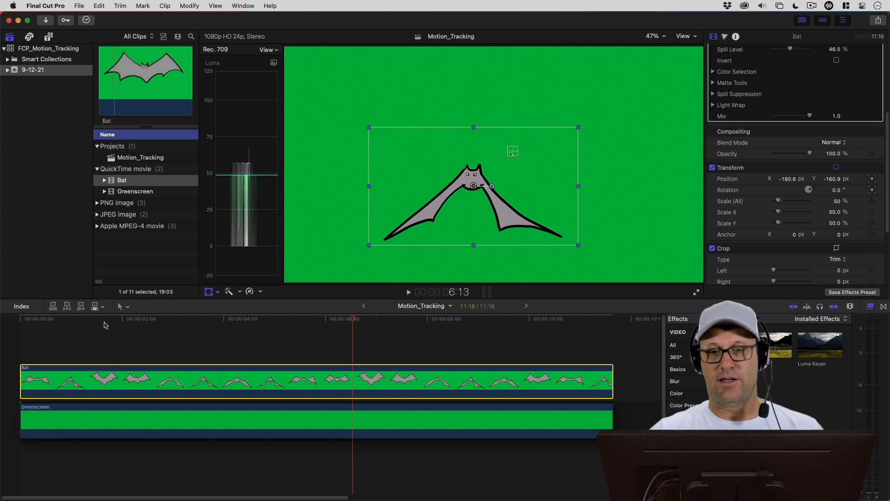
mouse_move(513, 158)
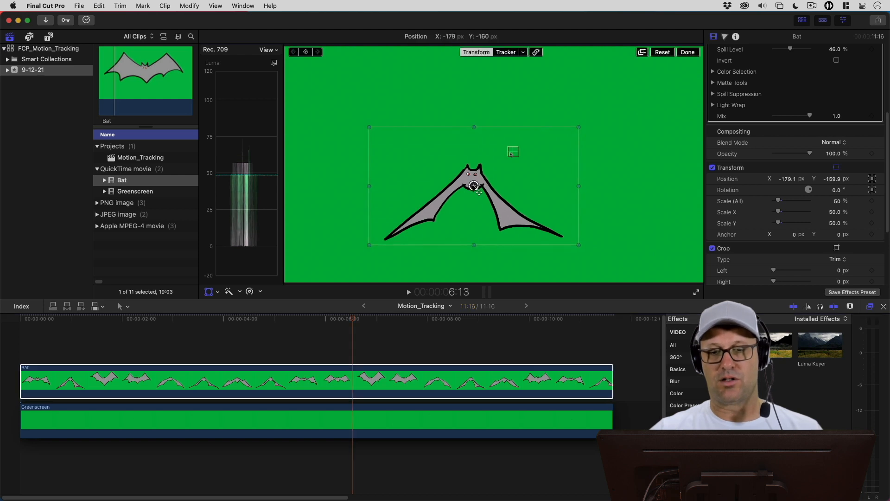
left_click_drag(473, 186, 510, 165)
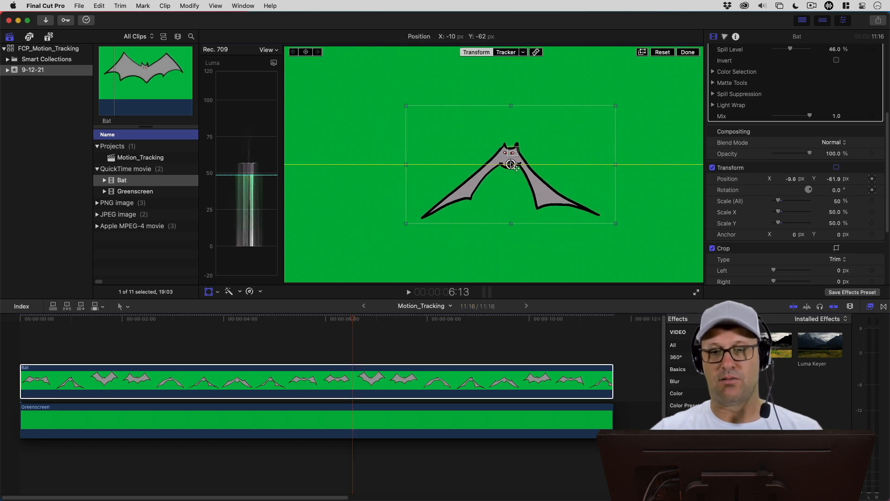
left_click_drag(510, 164, 512, 159)
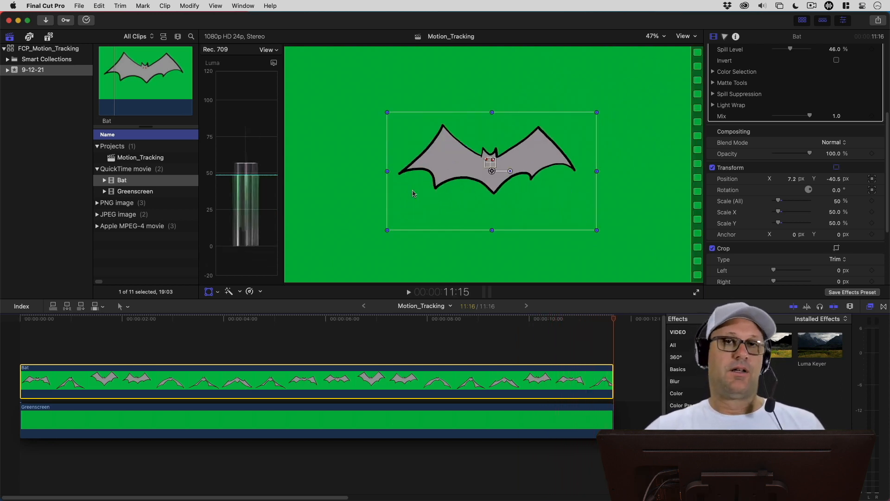
- Scroll through the Pixel Film Studios generator backdrops
scroll("down", 3)
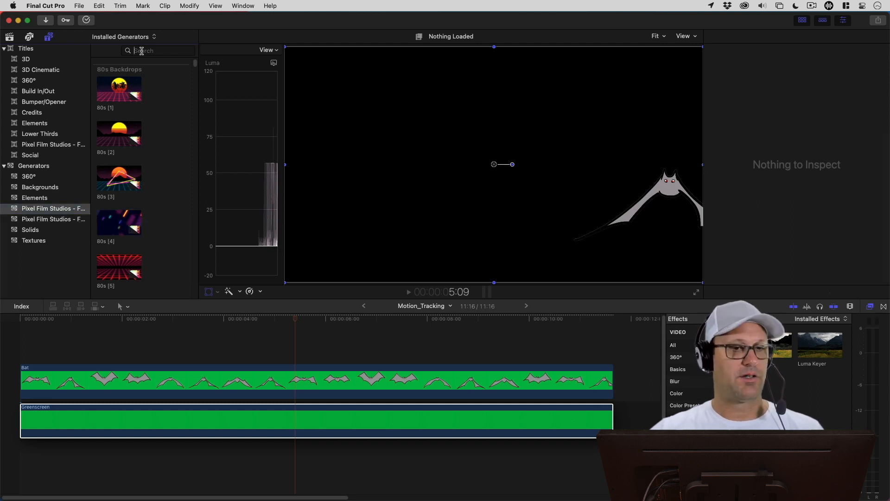
- Search generators for 'halloween' and scroll through the matching backdrops
type("halloween")
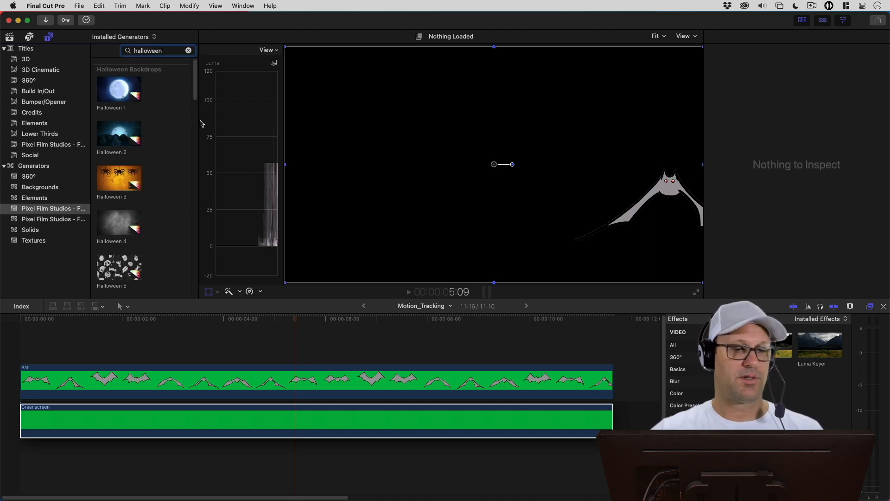
scroll("down", 3)
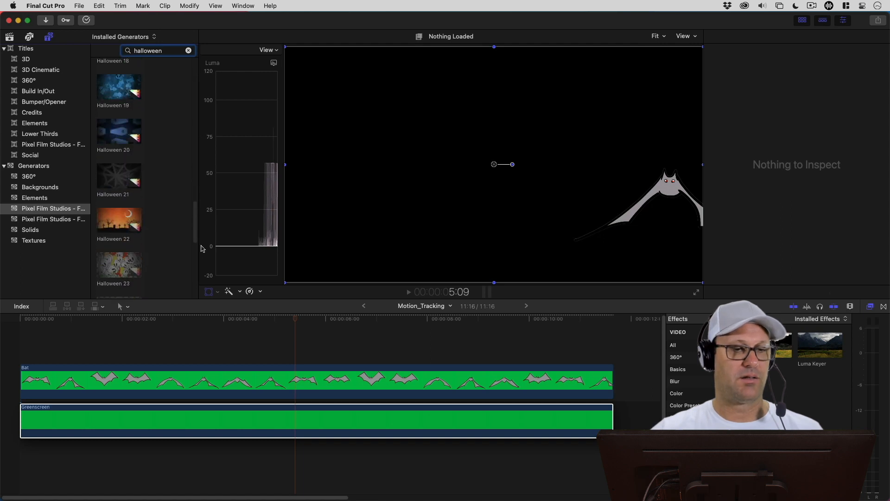
scroll("down", 3)
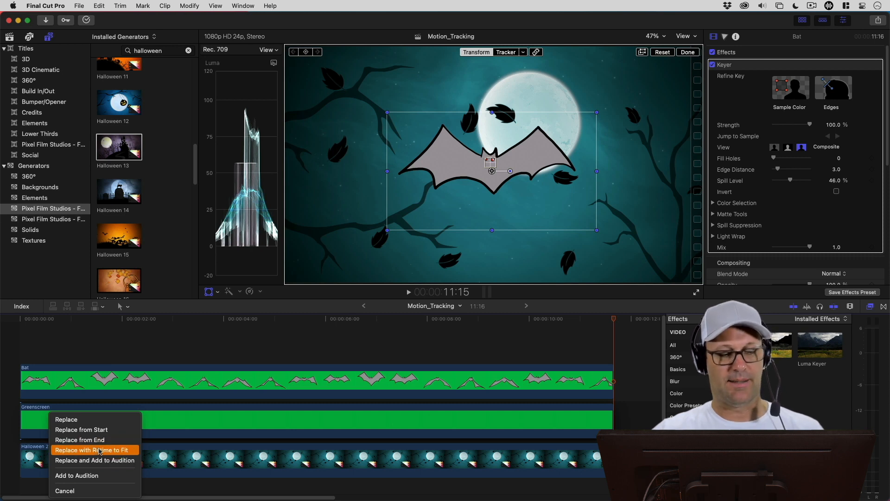
- Swap in Halloween 13 using Replace with Retime to Fit
left_click(93, 450)
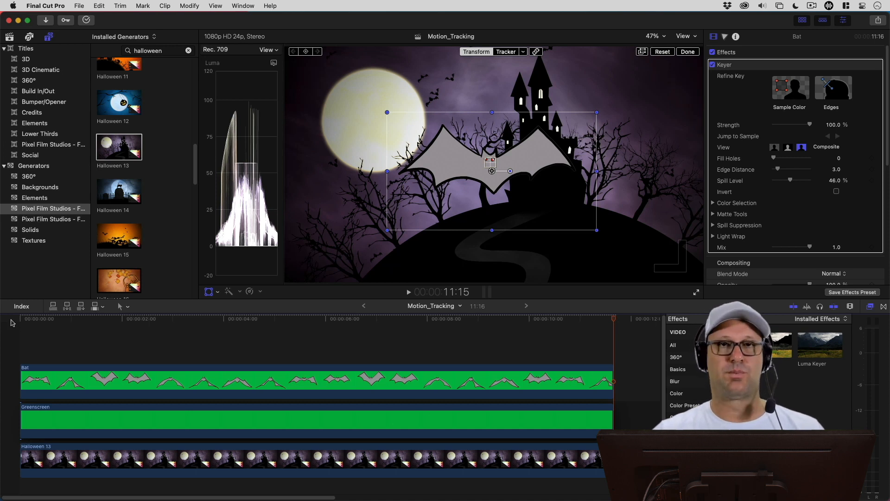
mouse_move(657, 212)
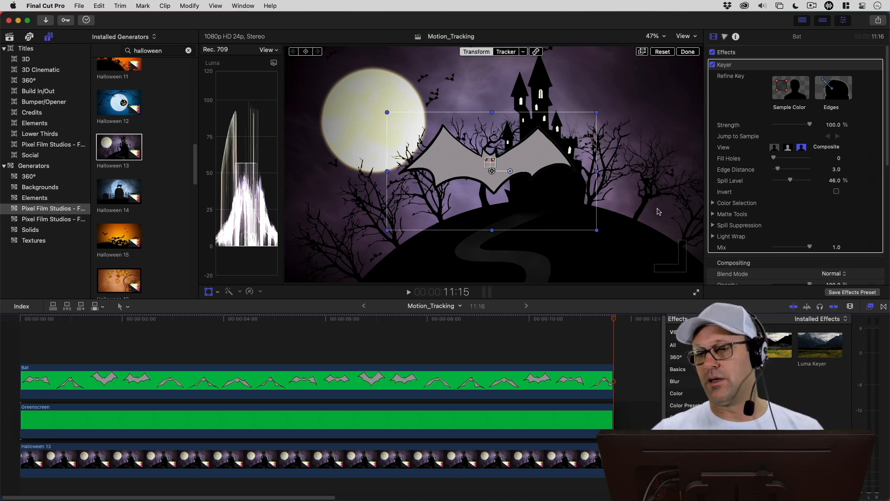
- Scroll the Video inspector to Trackers and review the Mouse Track tracker's options menu
scroll("down", 3)
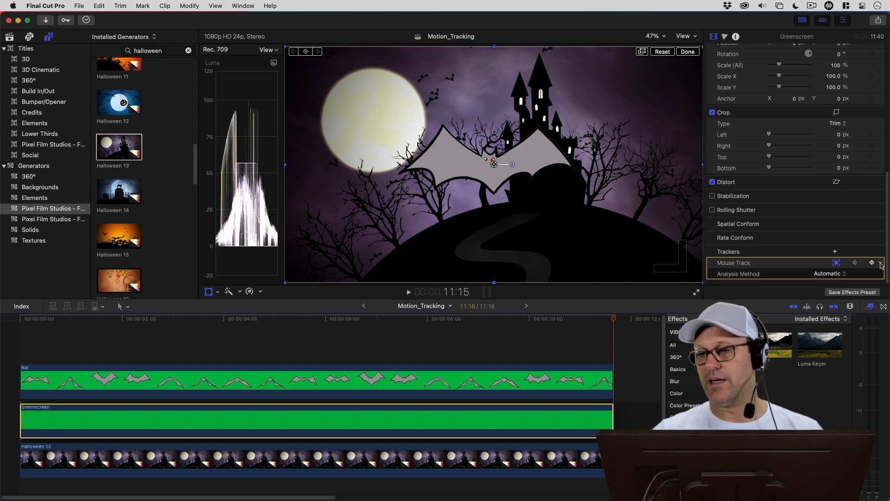
left_click(880, 264)
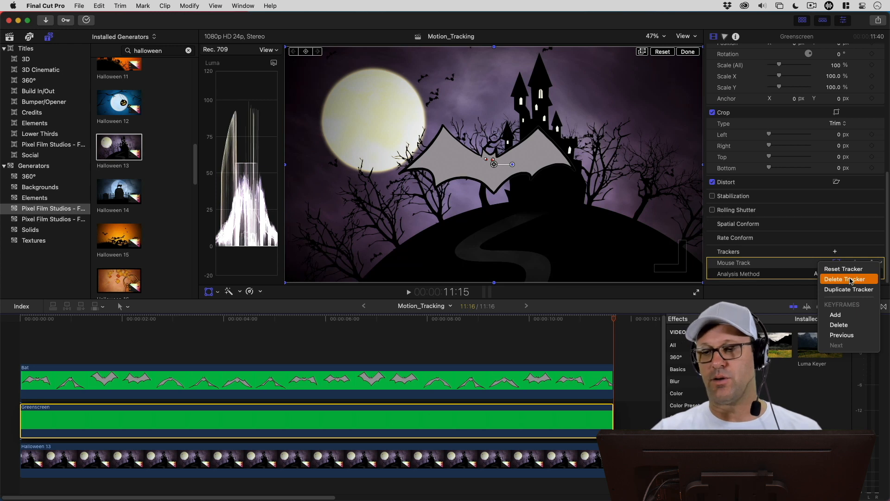
left_click(843, 268)
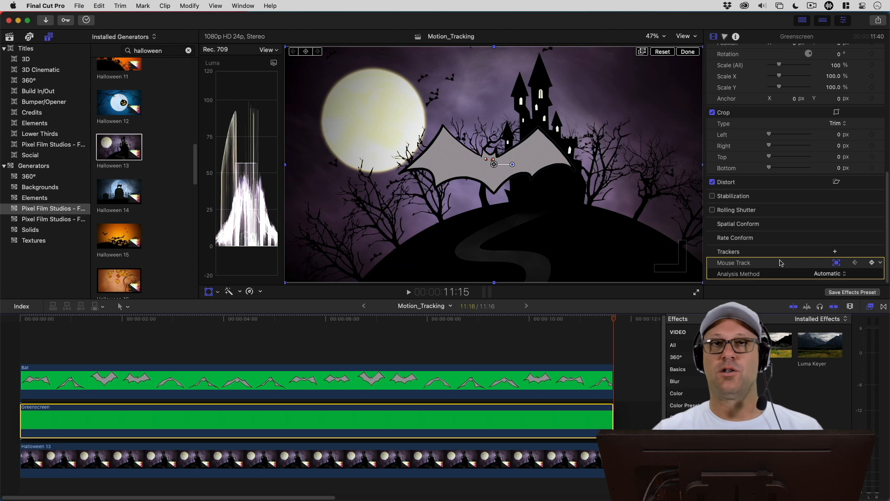
left_click(827, 273)
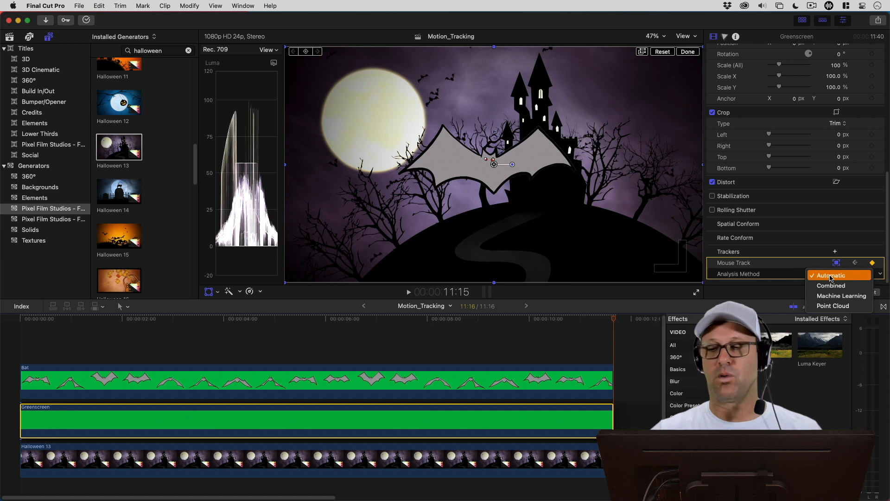
left_click(832, 275)
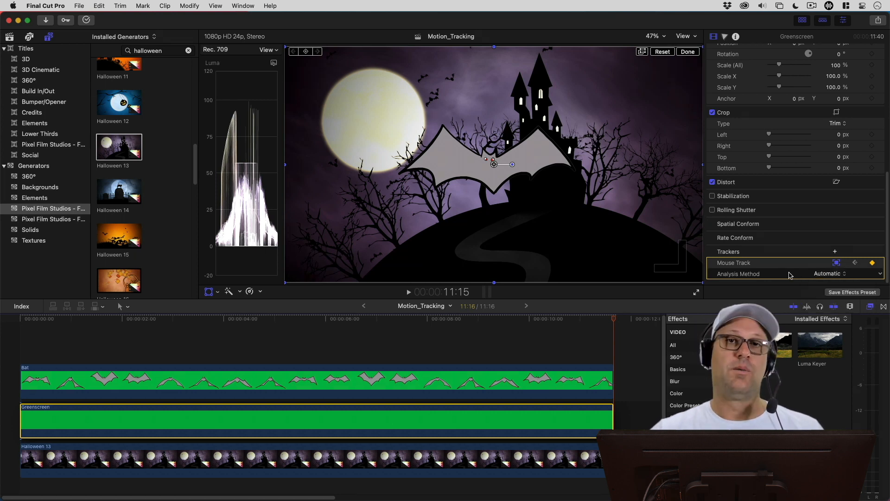